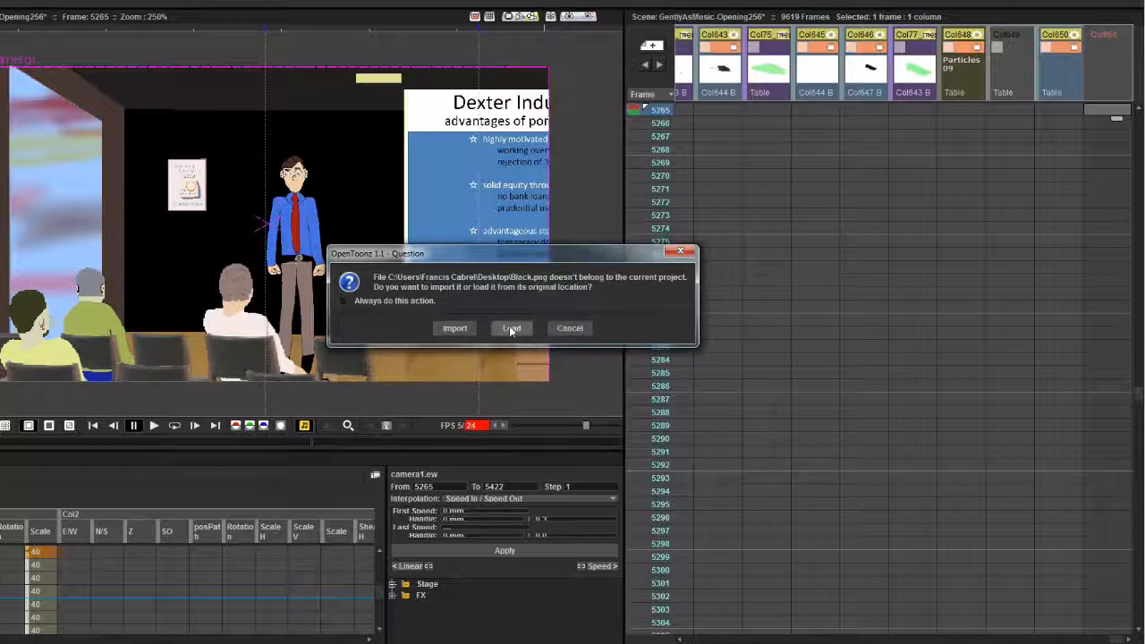
Import the black image and repeat the level down the column across a long frame range
click(512, 328)
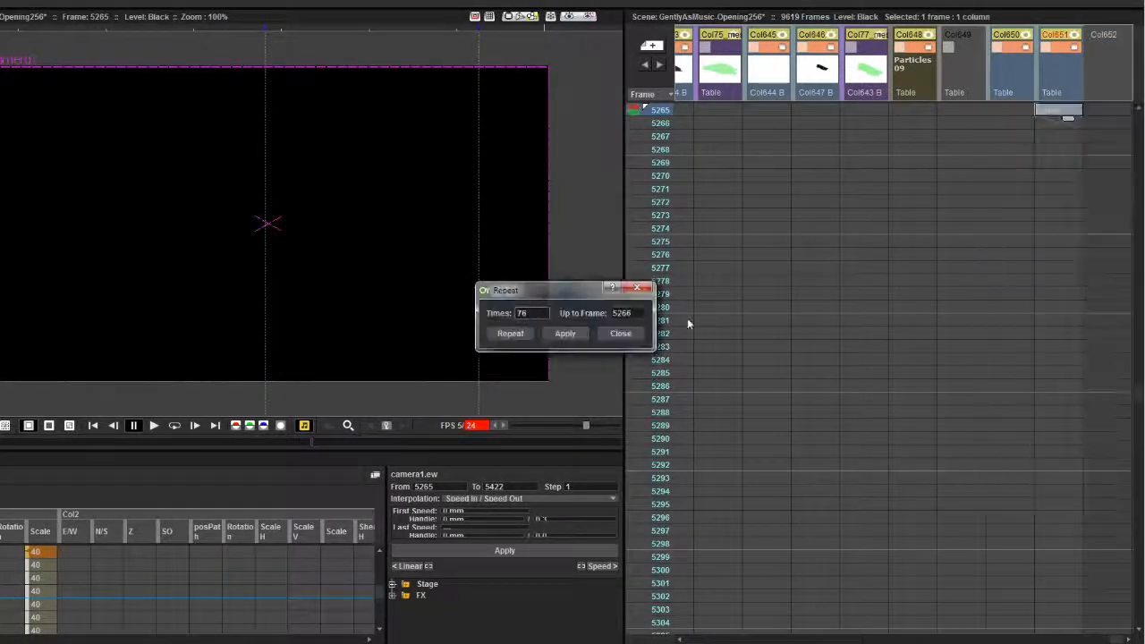
click(566, 333)
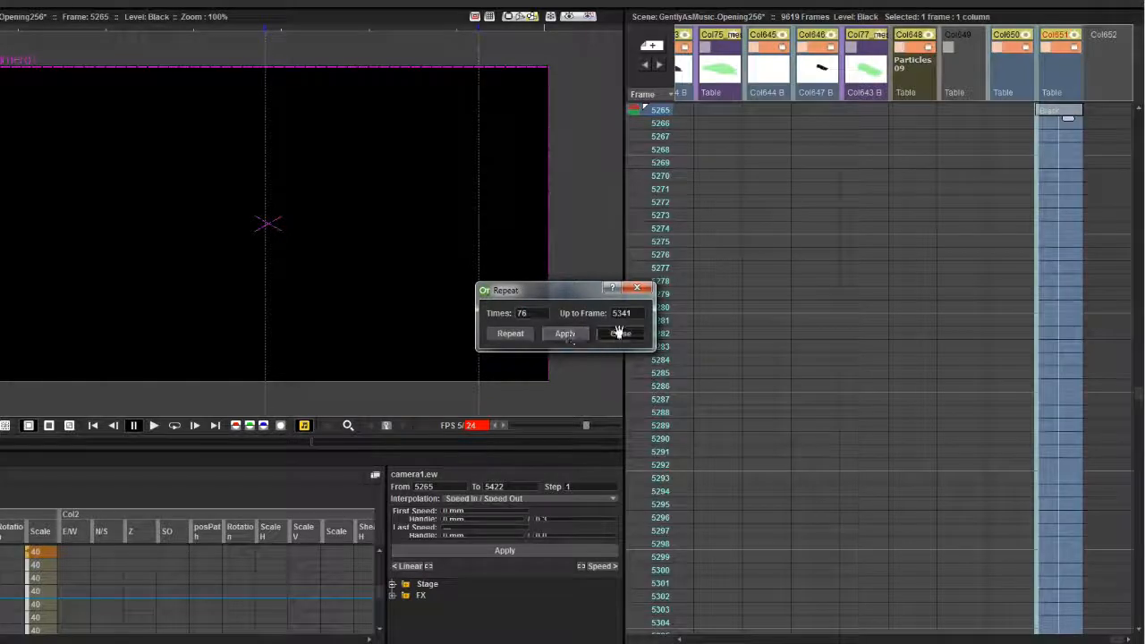
click(619, 333)
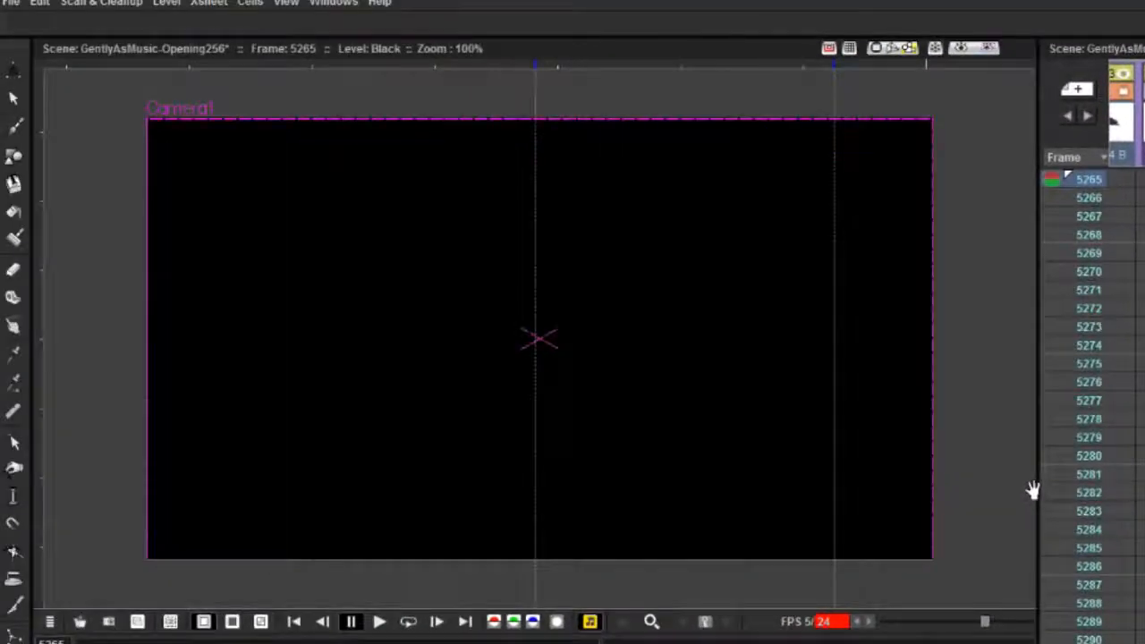
Show the FX Schematic window from the Windows menu
click(333, 3)
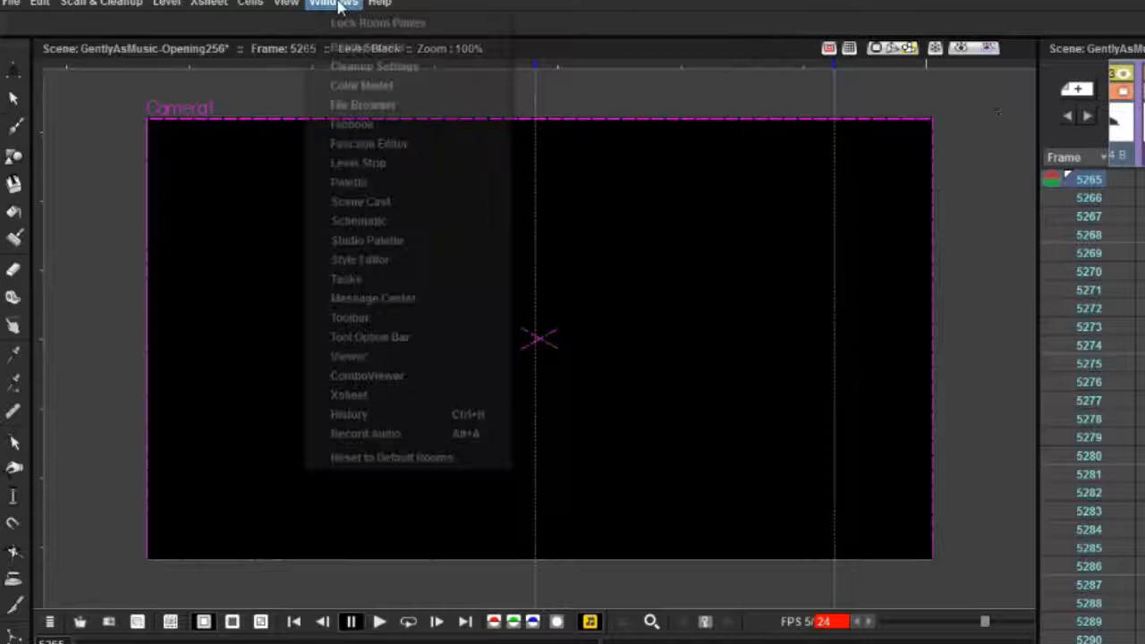
mouse_move(358, 222)
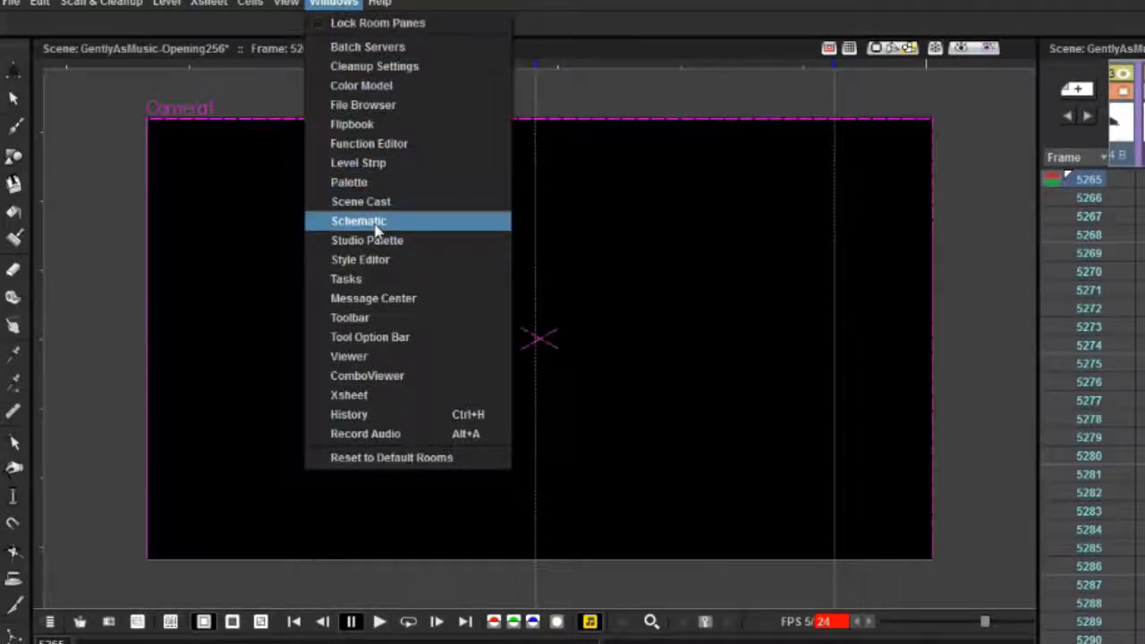
click(358, 221)
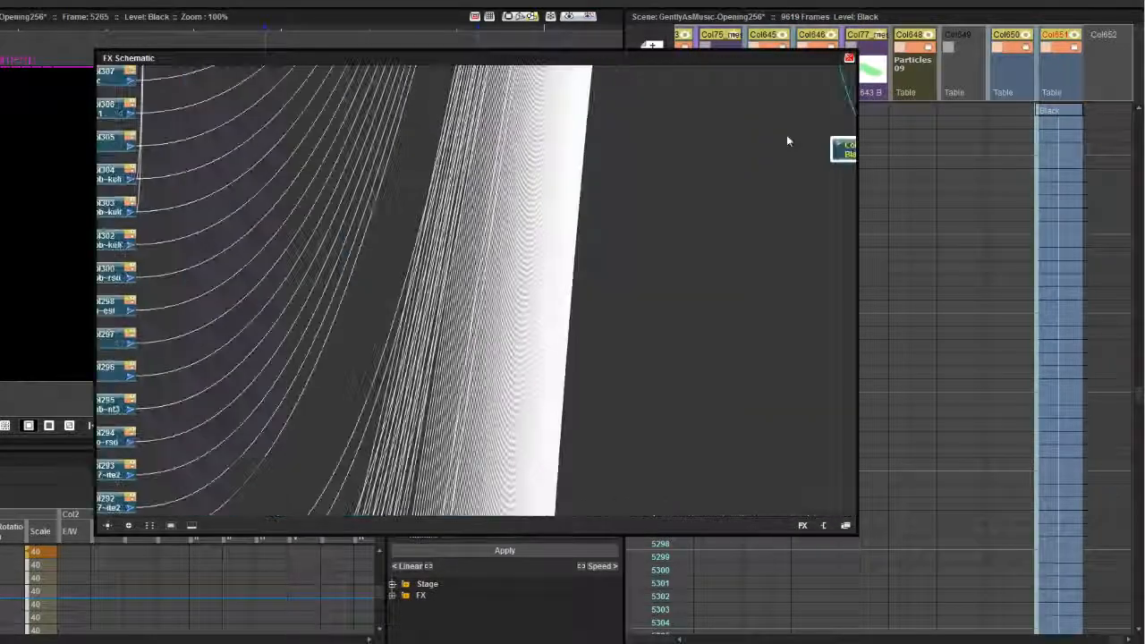
Add a Layer Blending > Transparency effect to the Black column node
right_click(497, 229)
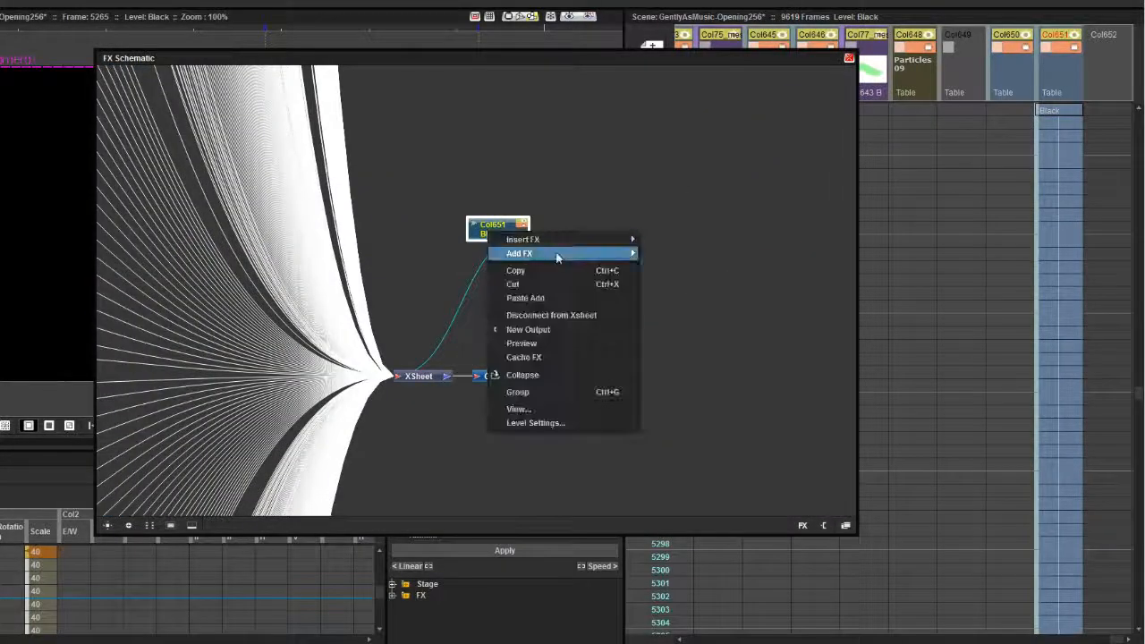
mouse_move(684, 324)
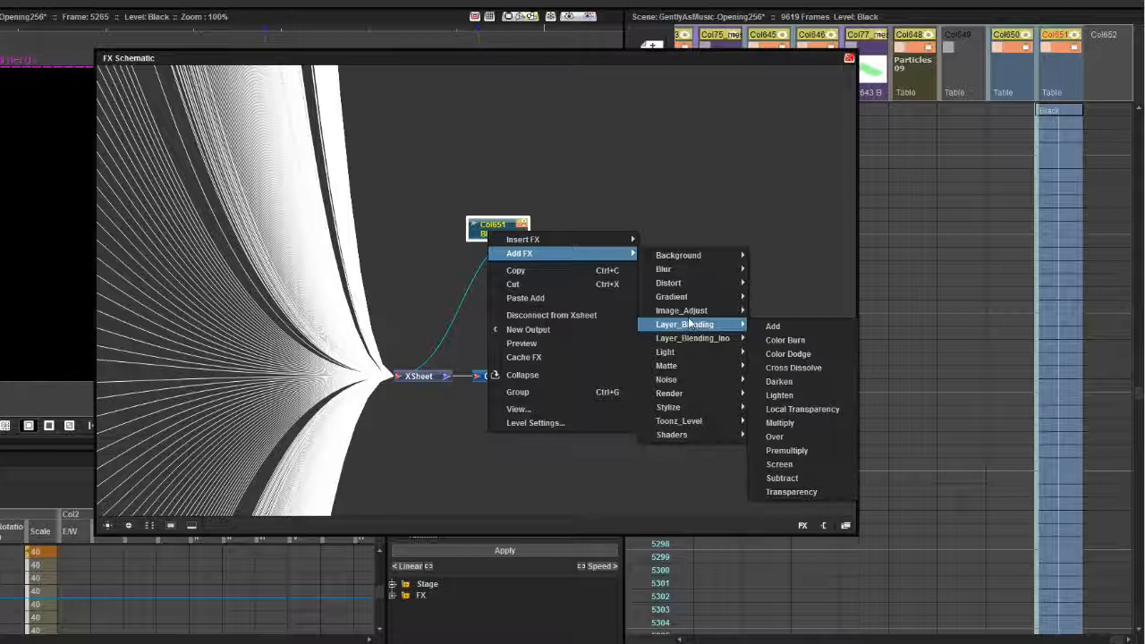
mouse_move(791, 493)
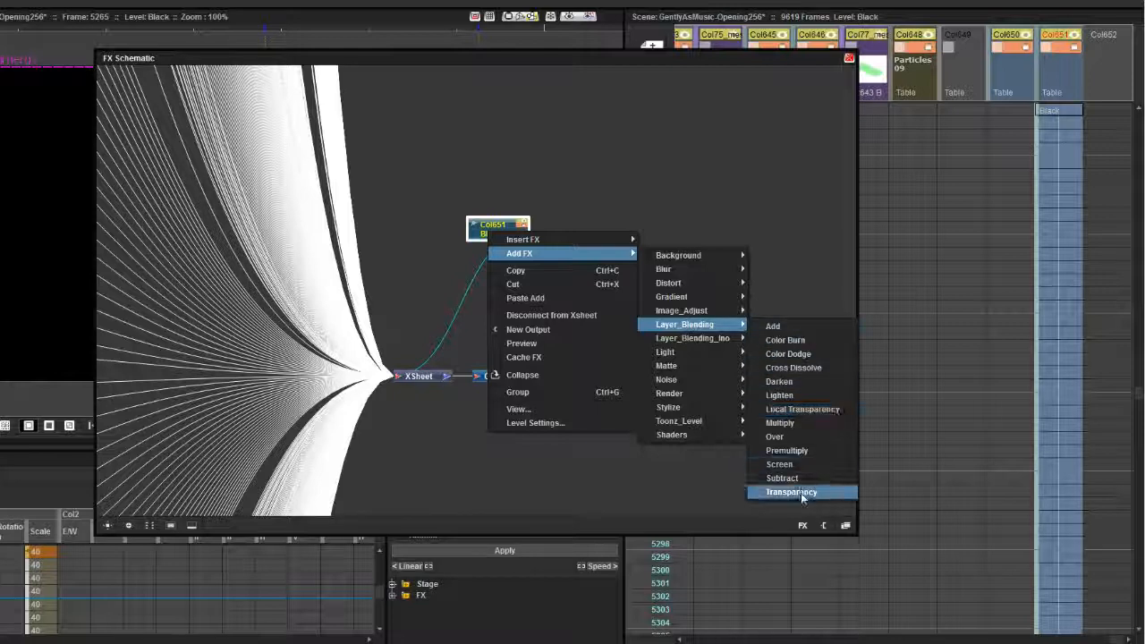
click(791, 492)
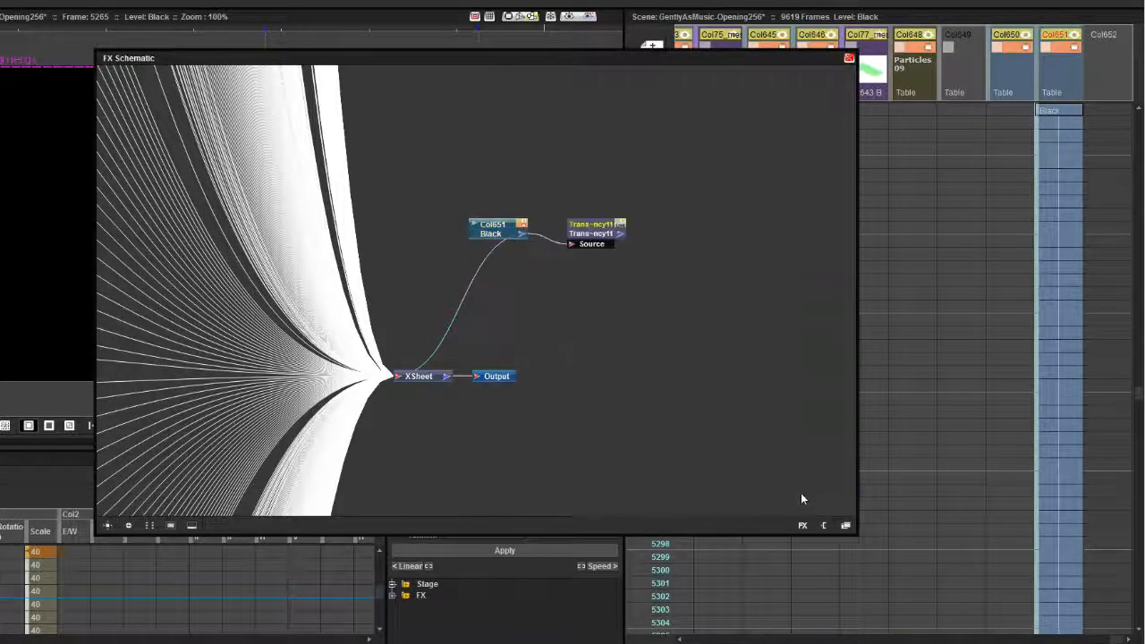
drag(491, 229, 461, 161)
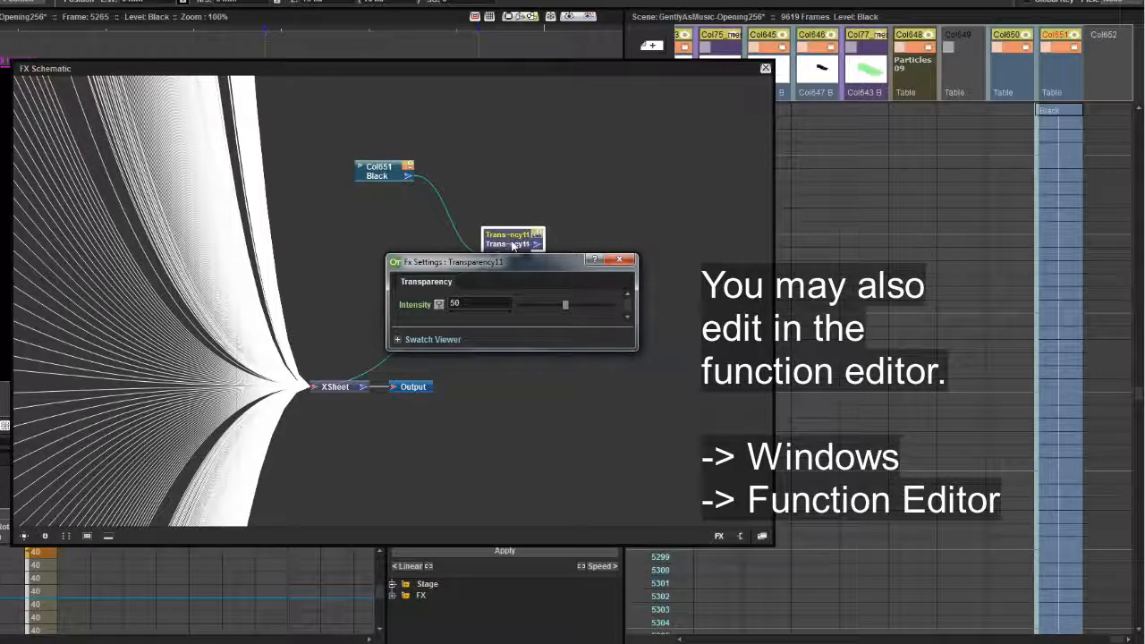
Enter 100 as the Transparency effect's Intensity in its FX Settings
drag(566, 305, 627, 304)
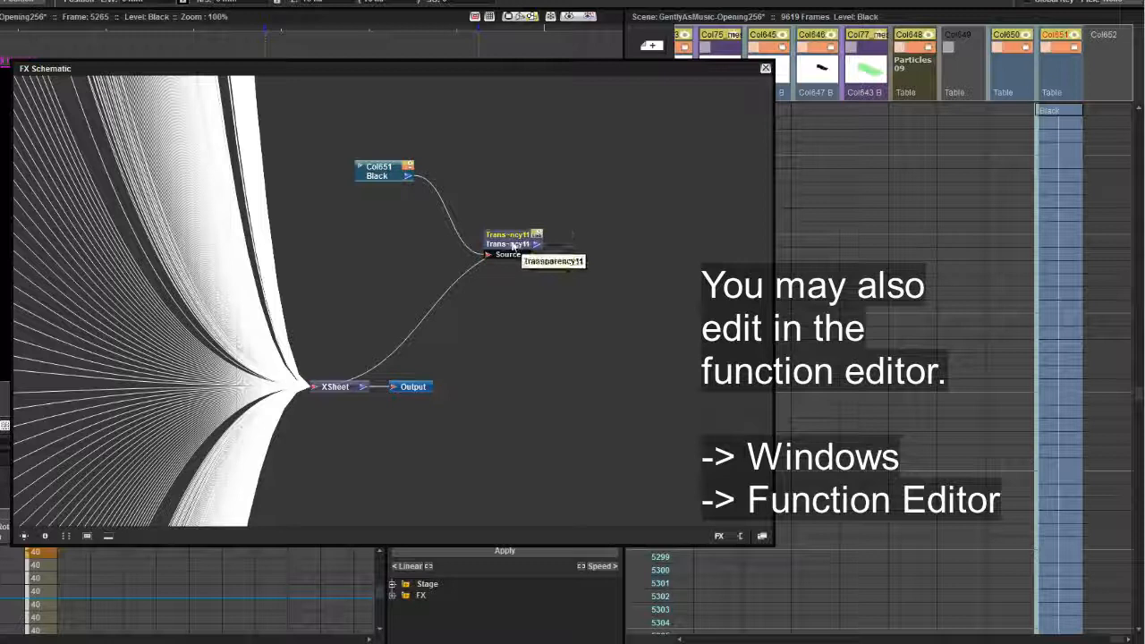
double_click(512, 240)
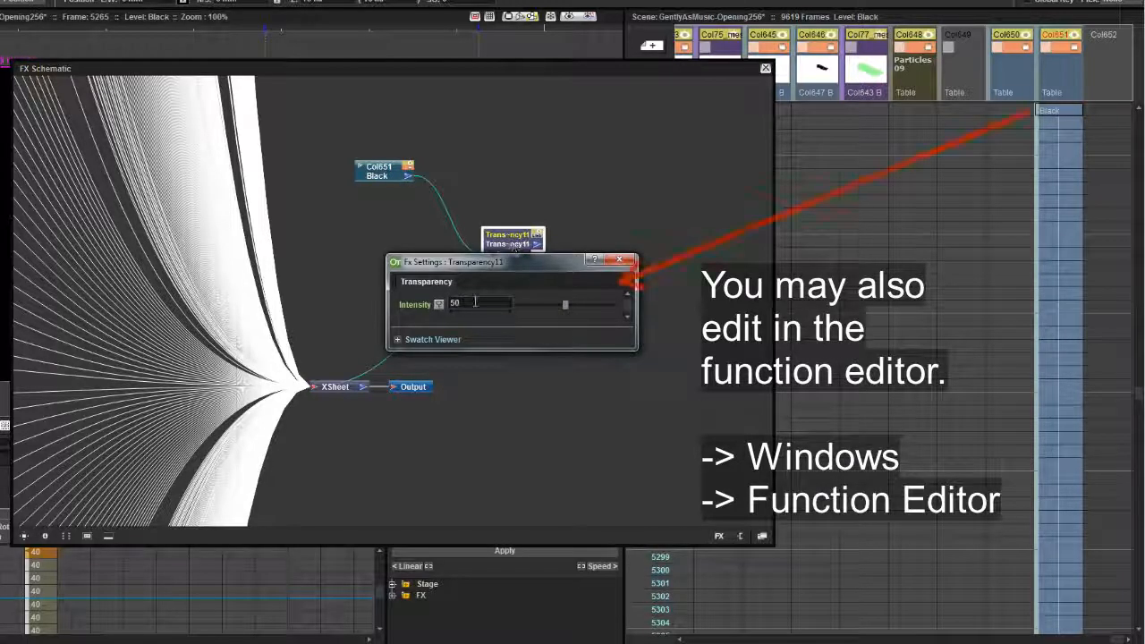
text(100)
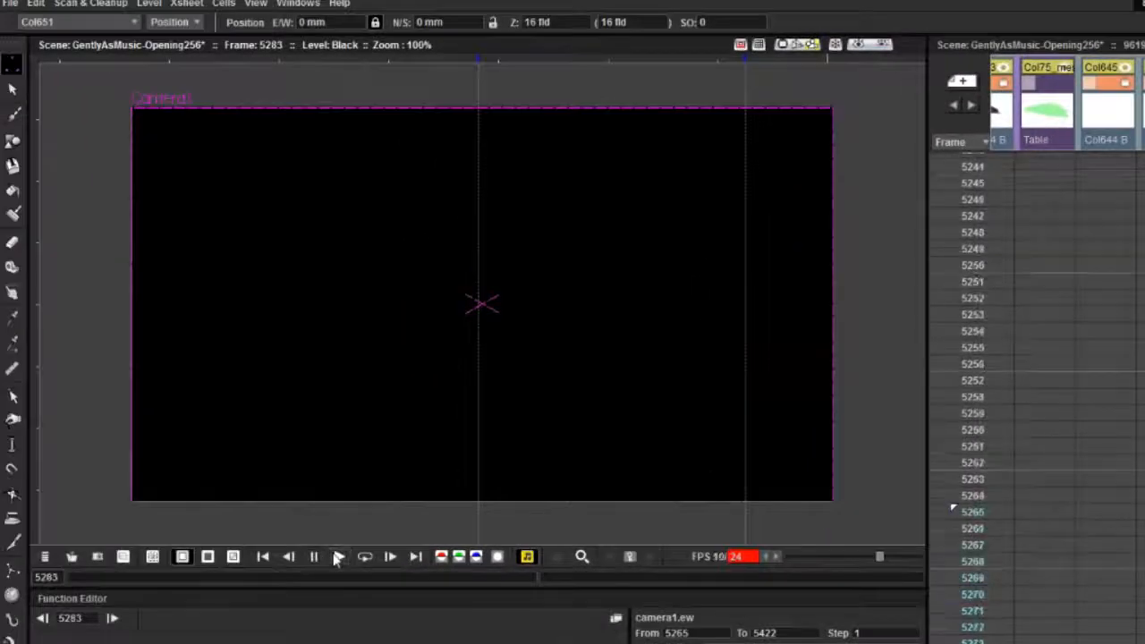
Play the scene from frame 5265 and stop around frame 5327
click(339, 556)
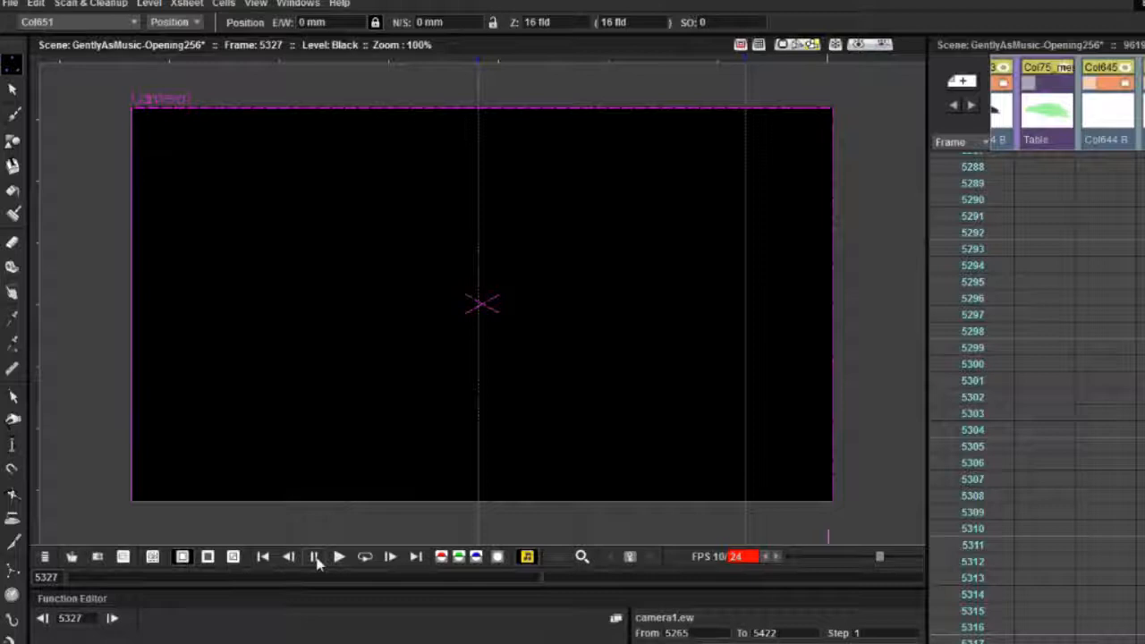
click(315, 556)
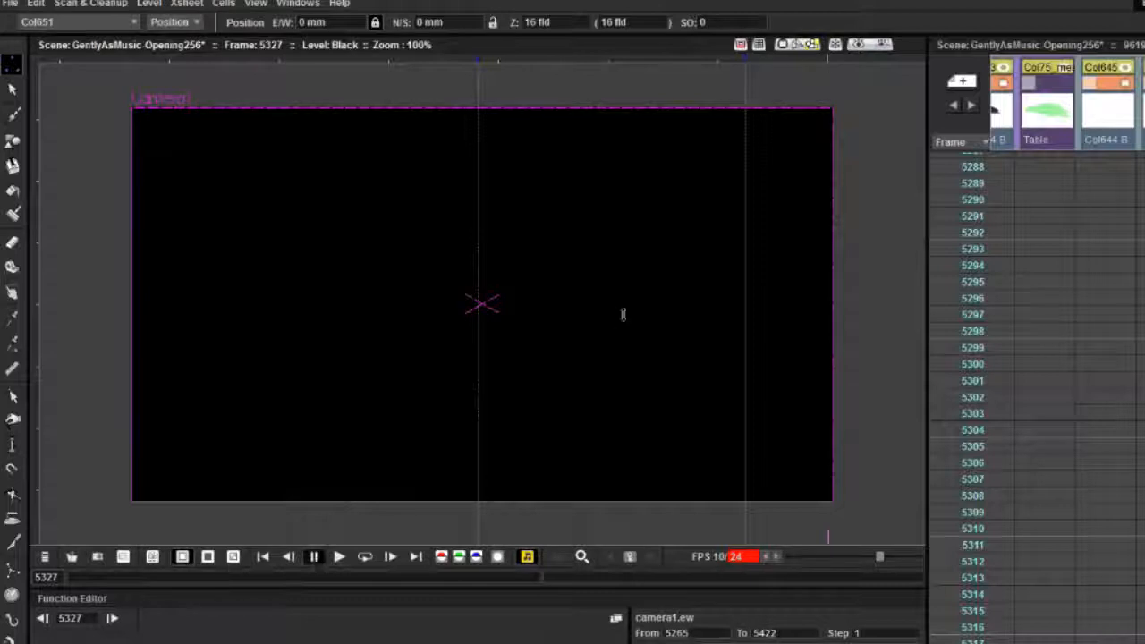
mouse_move(855, 45)
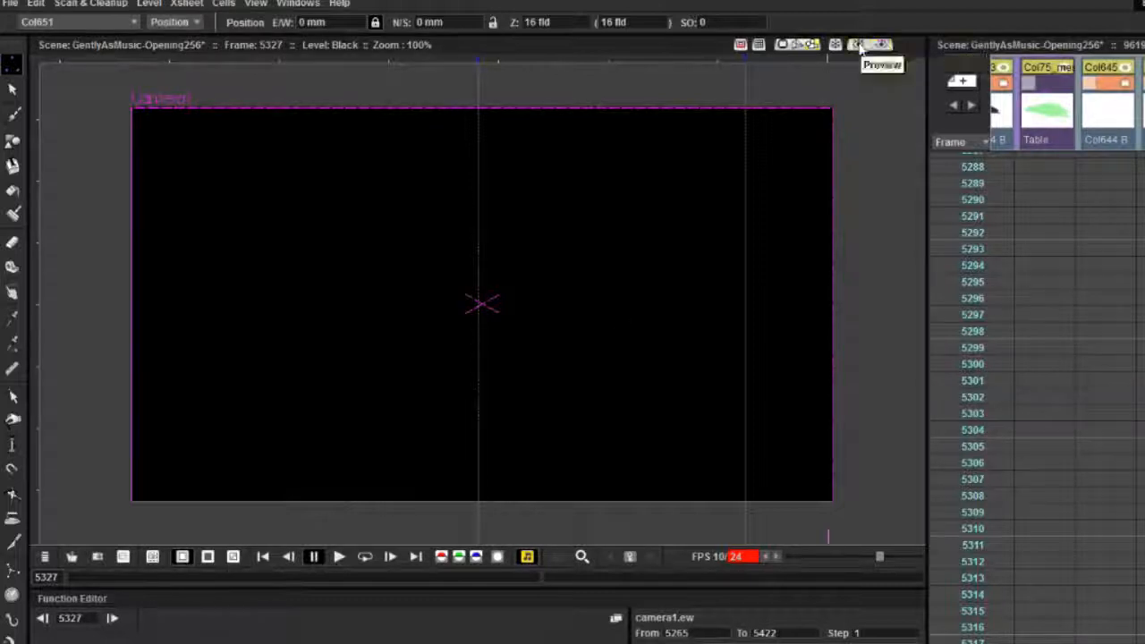
Preview the dimmed classroom scene in the viewer and bring up Render > Output Settings
click(857, 45)
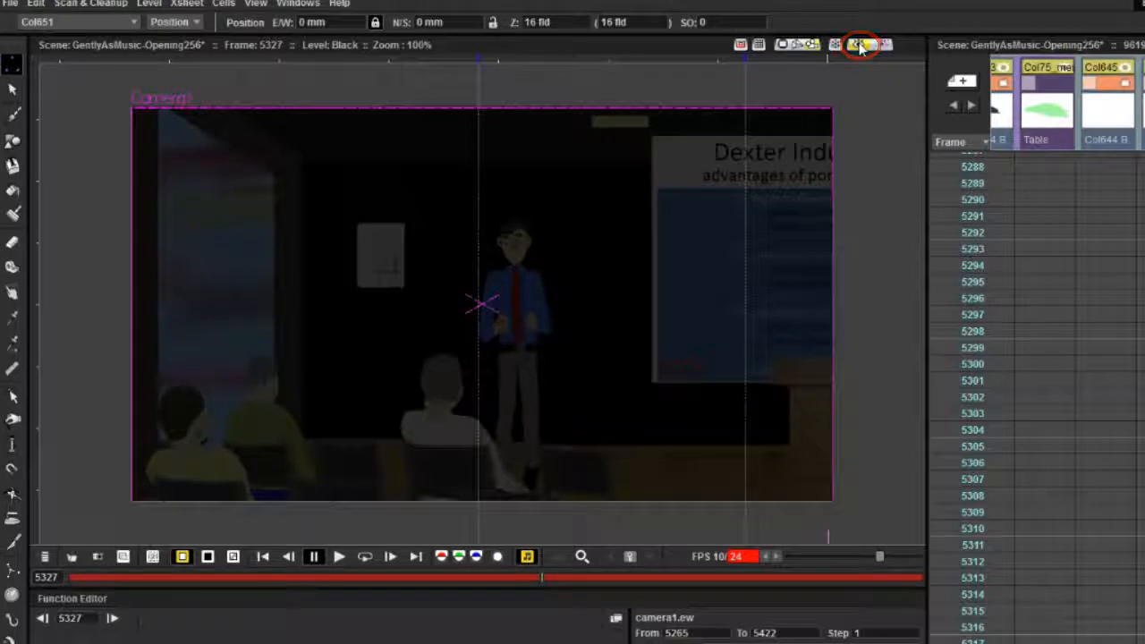
click(858, 45)
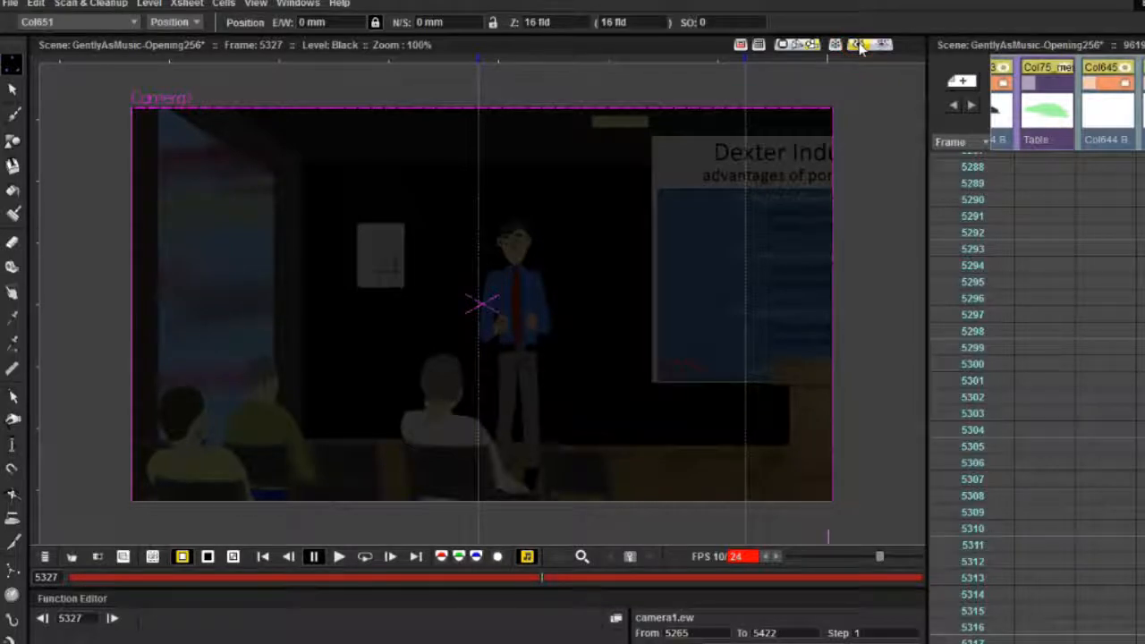
click(854, 45)
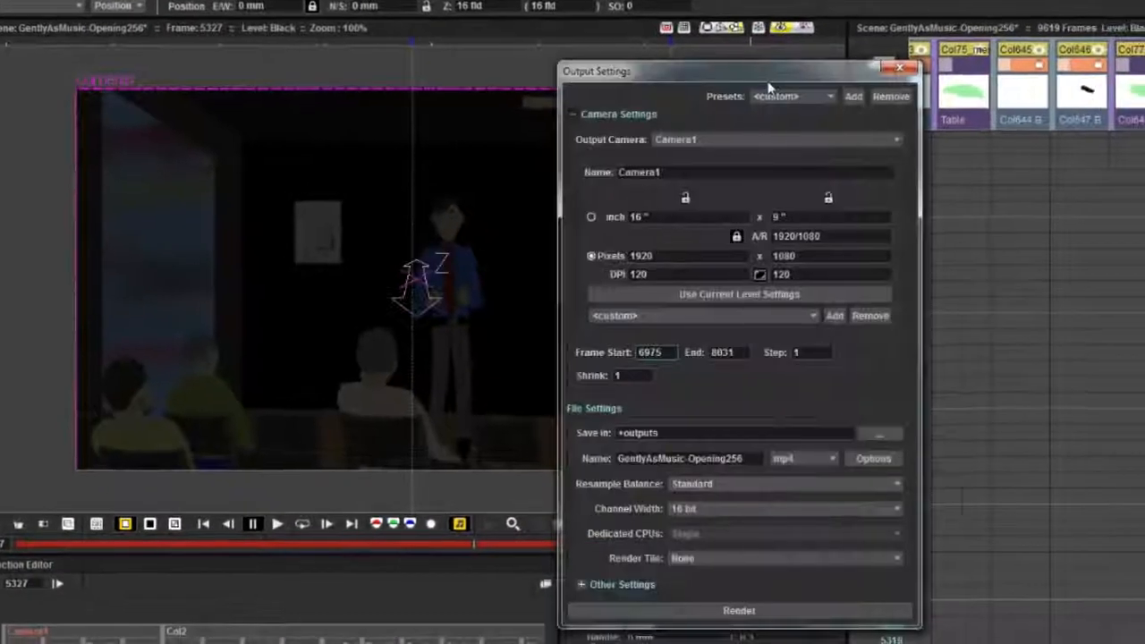